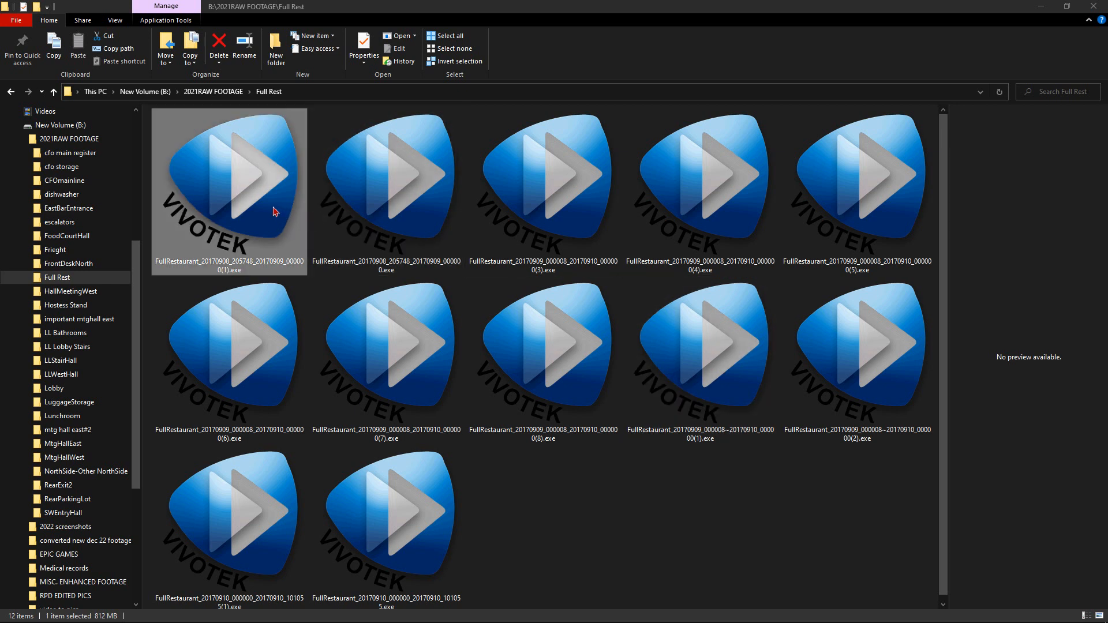
mouse_move(261, 205)
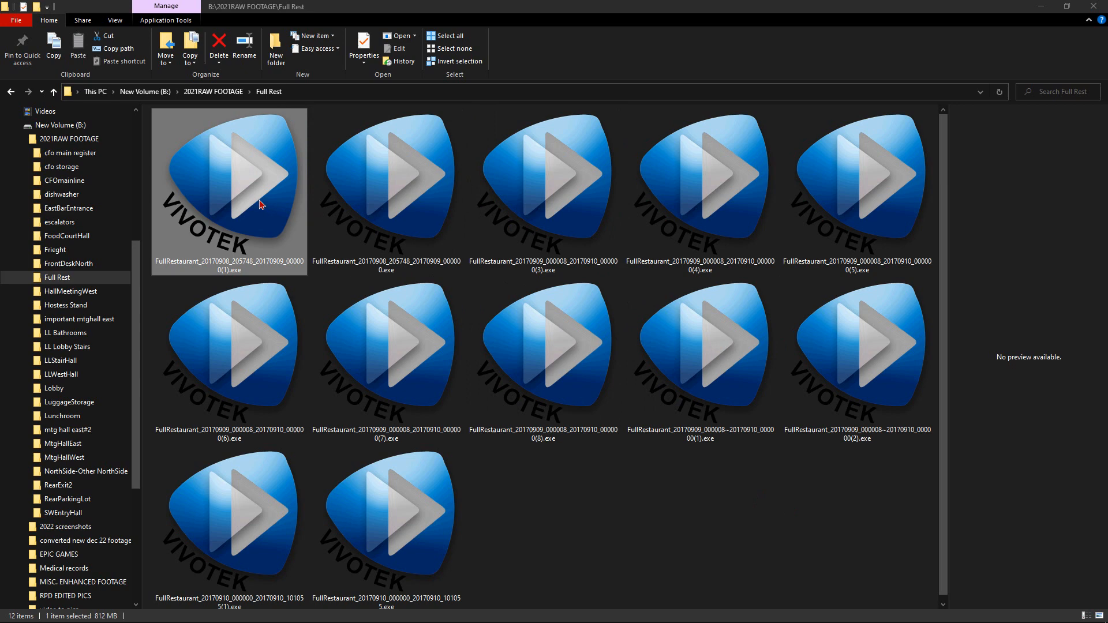
Launch the first FullRestaurant .exe recording in Vivotek Media Player
double_click(227, 176)
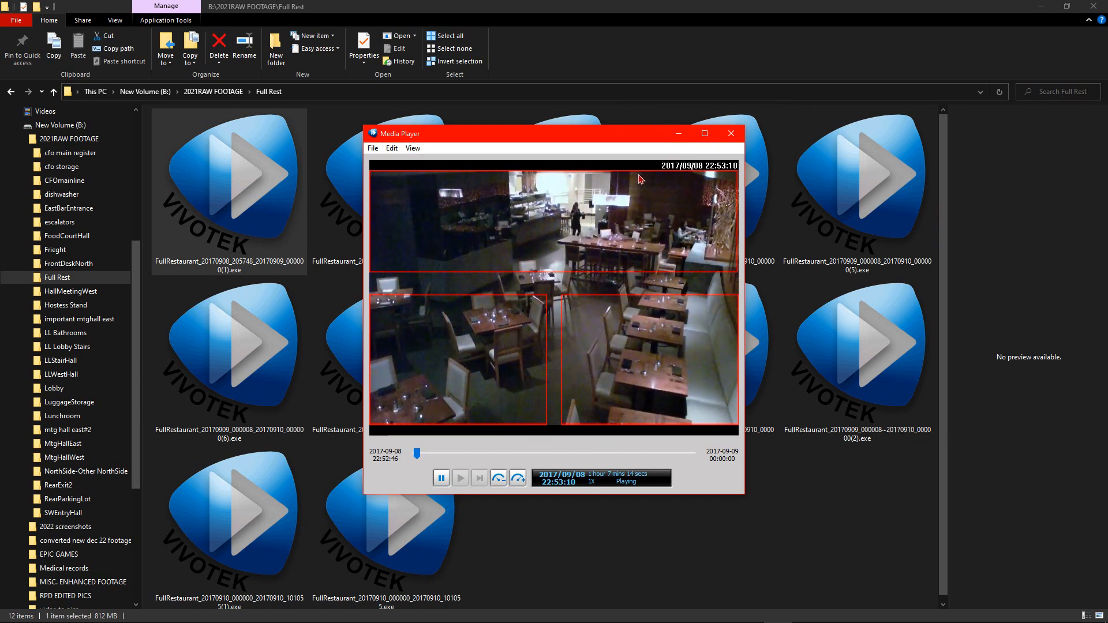
Convert the footage to AVI using the Full Frames (Uncompressed) compressor
click(391, 149)
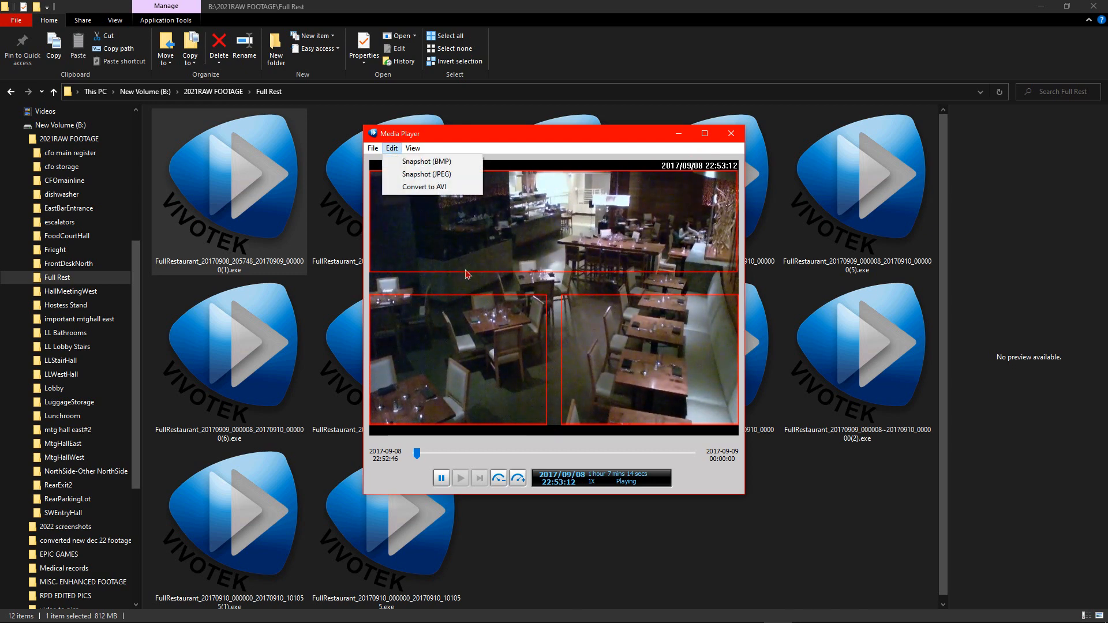
click(424, 186)
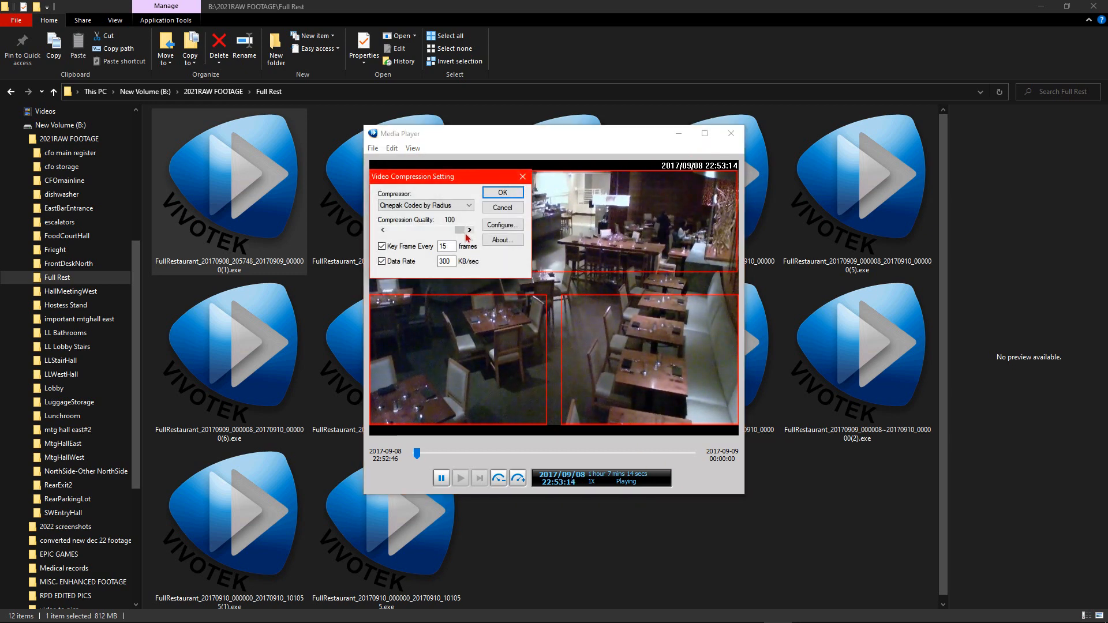
click(425, 205)
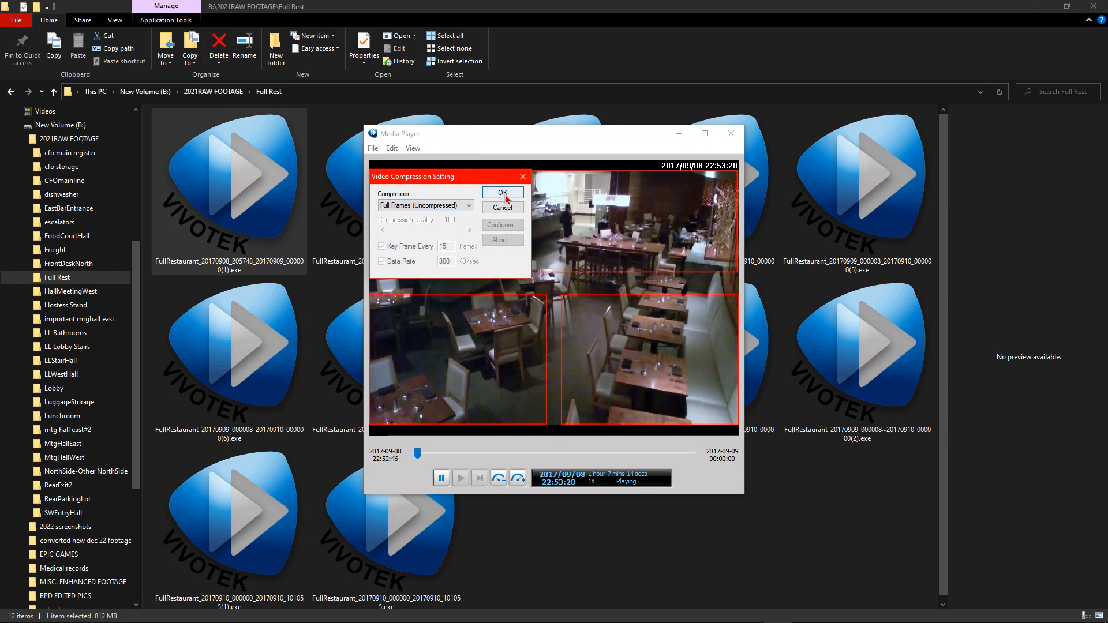
click(502, 192)
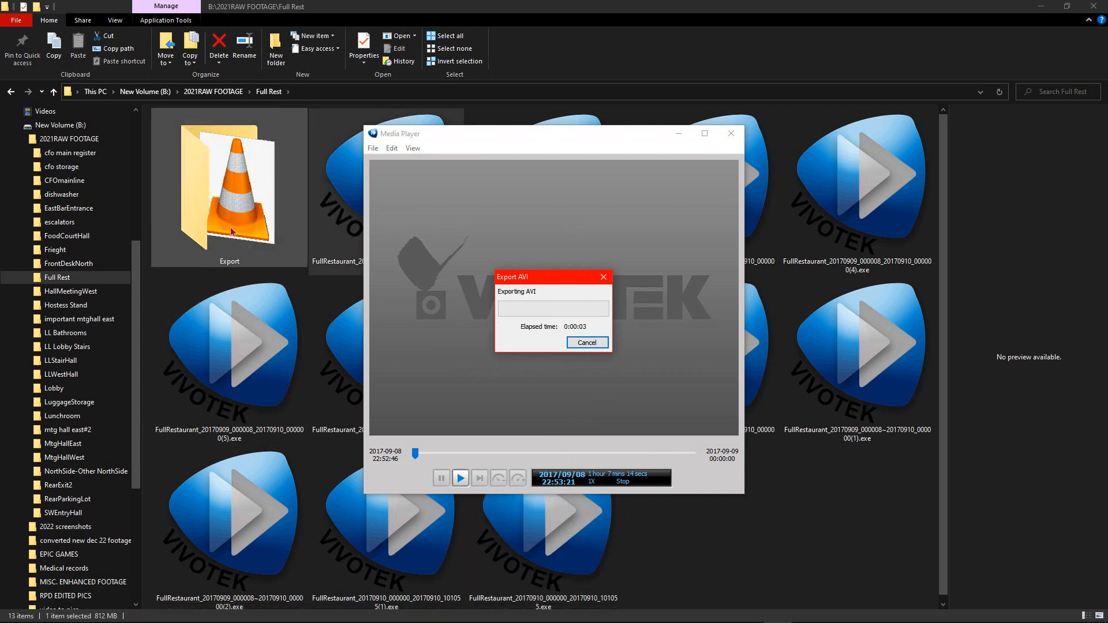
mouse_move(533, 319)
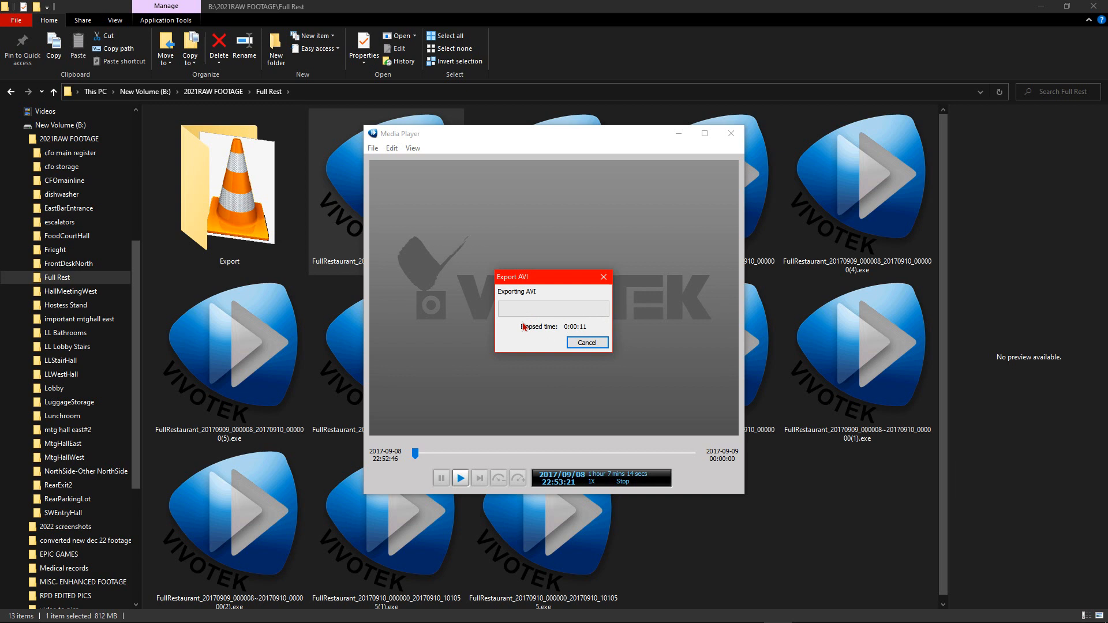
mouse_move(507, 327)
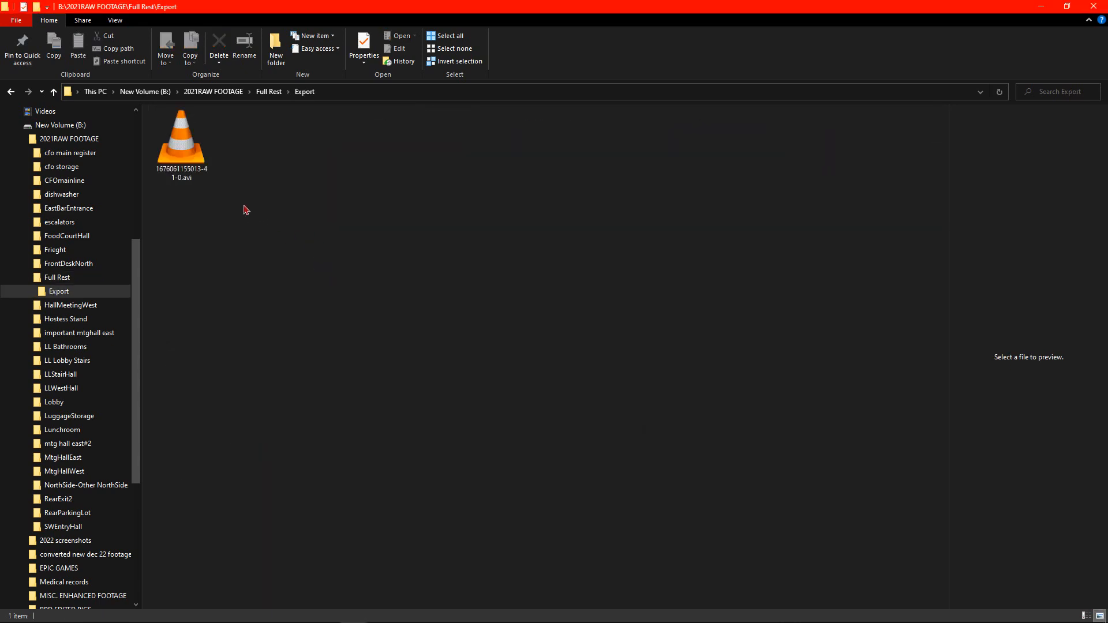
Play the exported AVI clip from the Export folder in VLC
click(181, 138)
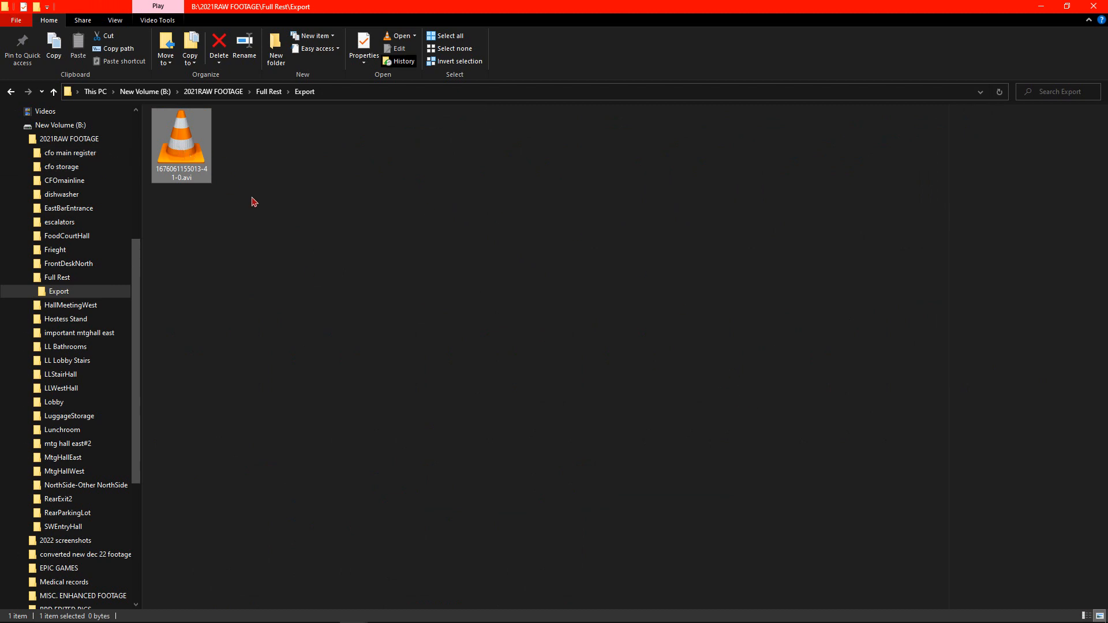
double_click(181, 135)
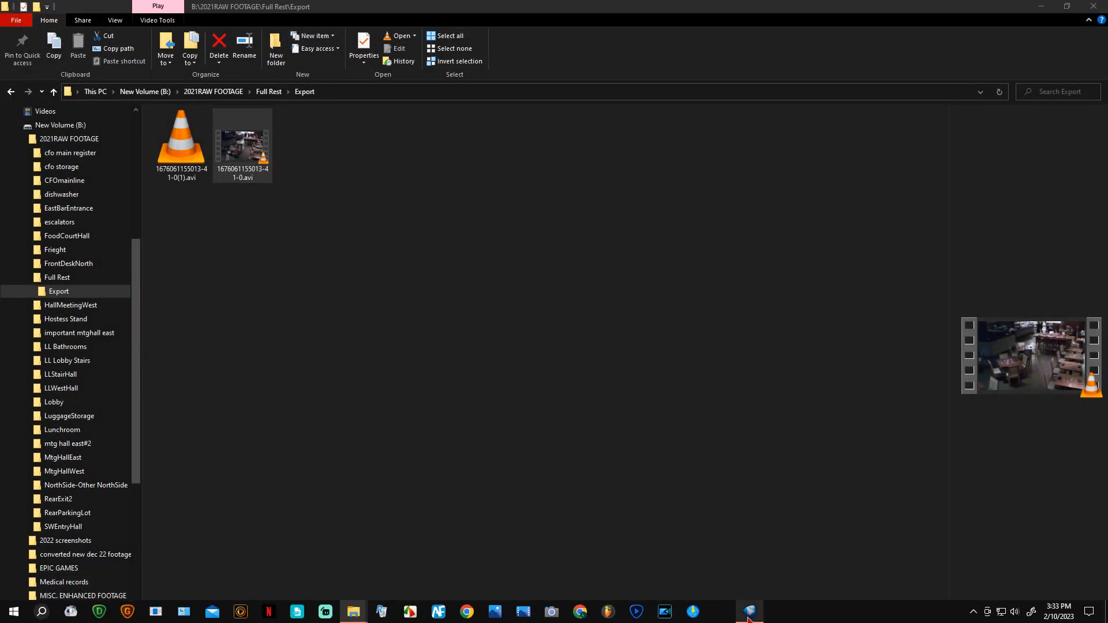
Bring back the Media Player export window and close the finished export
click(746, 611)
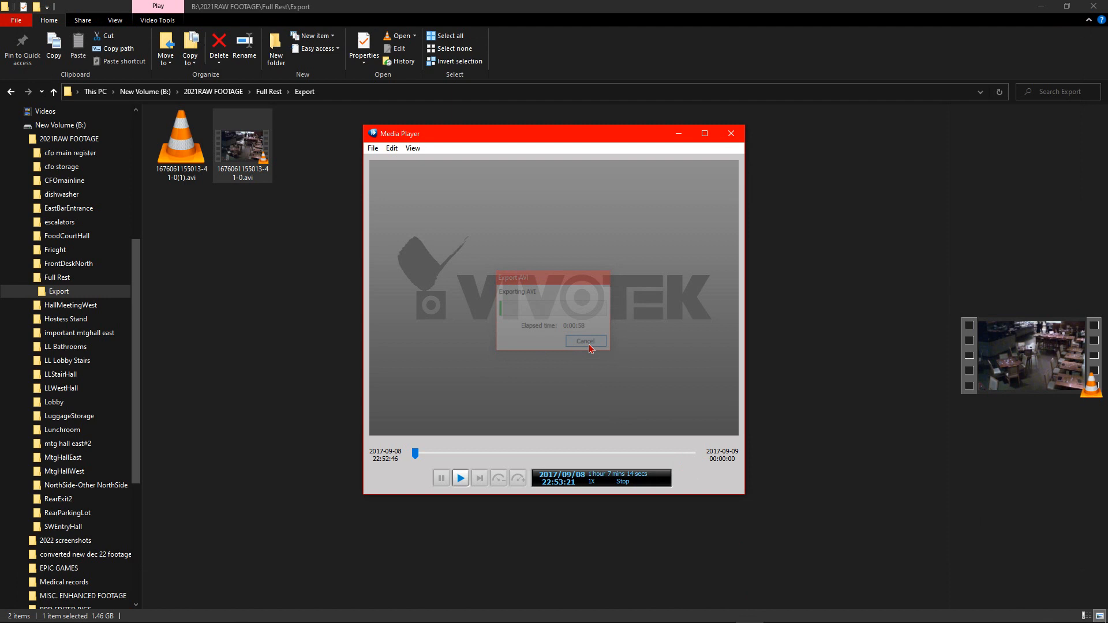
click(585, 341)
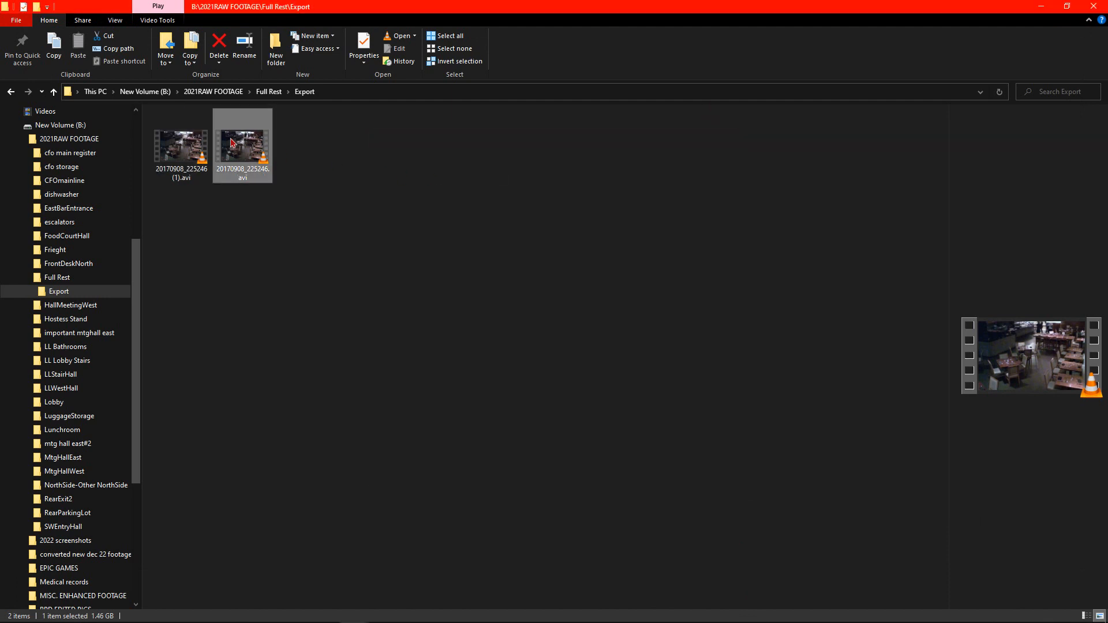
mouse_move(232, 149)
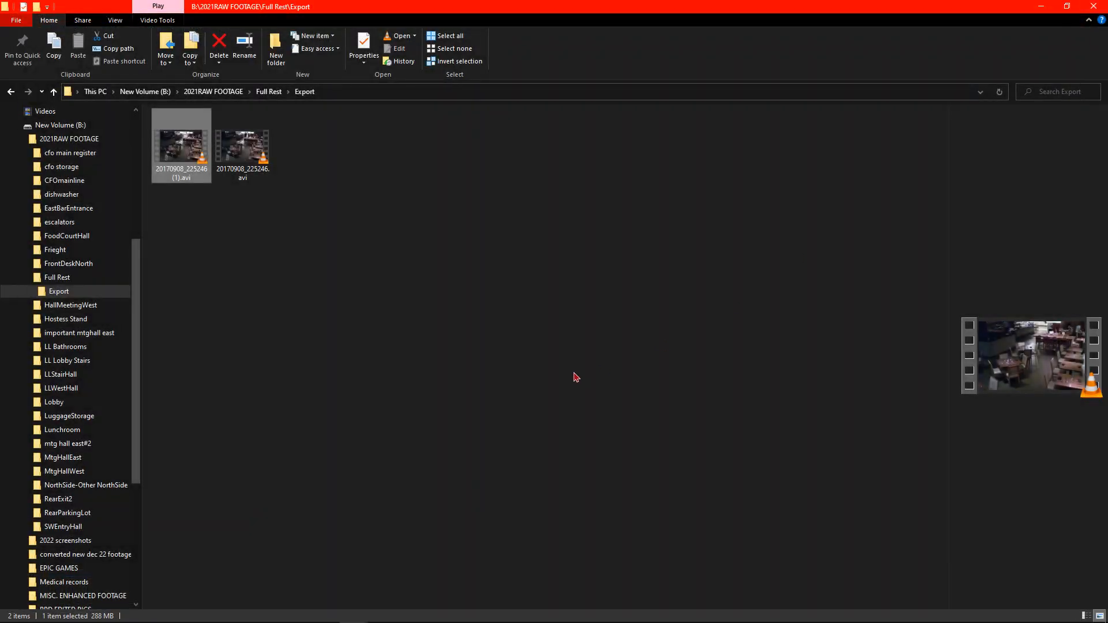
mouse_move(530, 368)
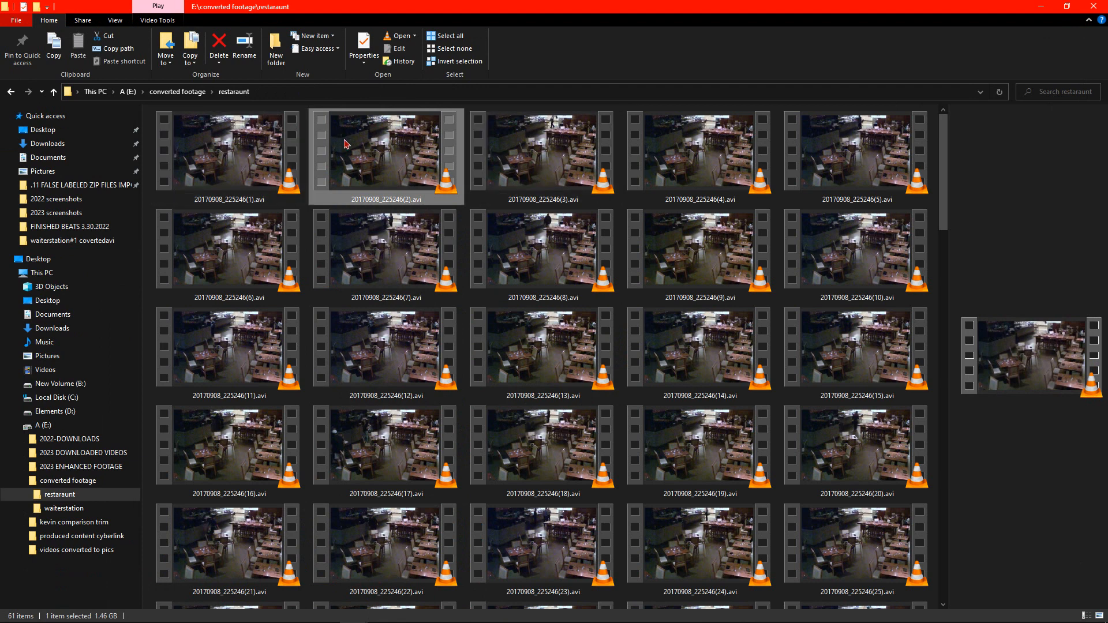
click(229, 155)
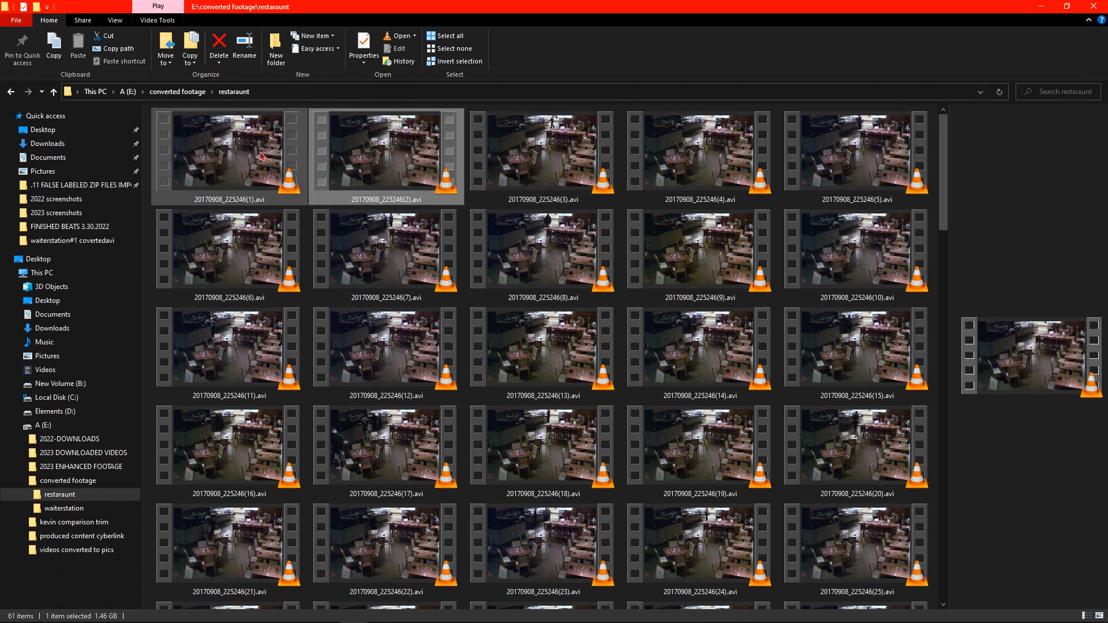
double_click(229, 153)
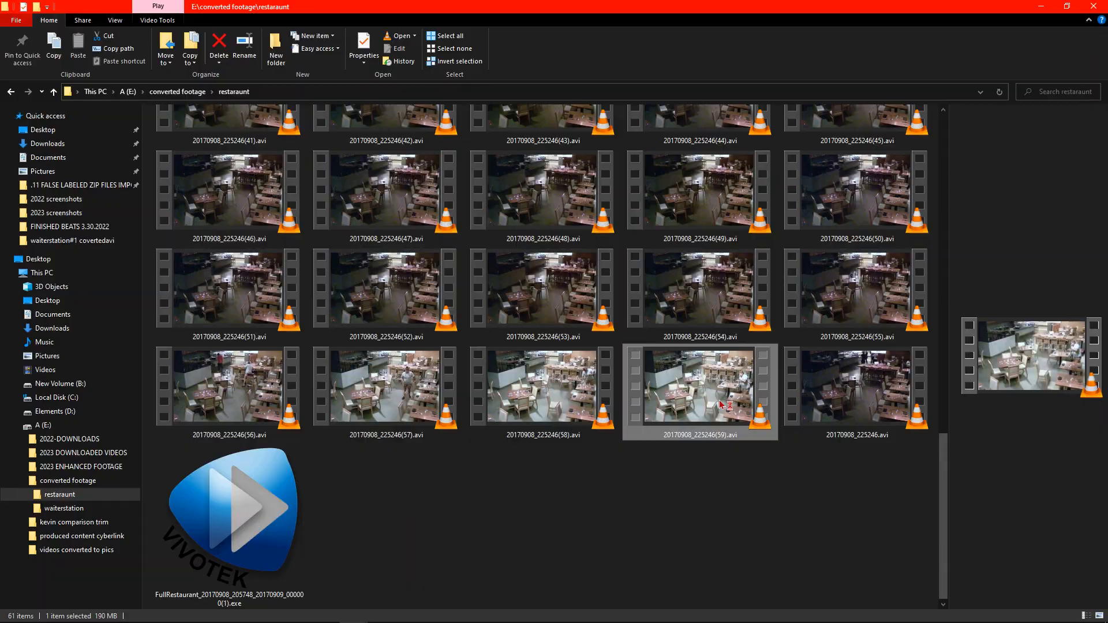
double_click(699, 392)
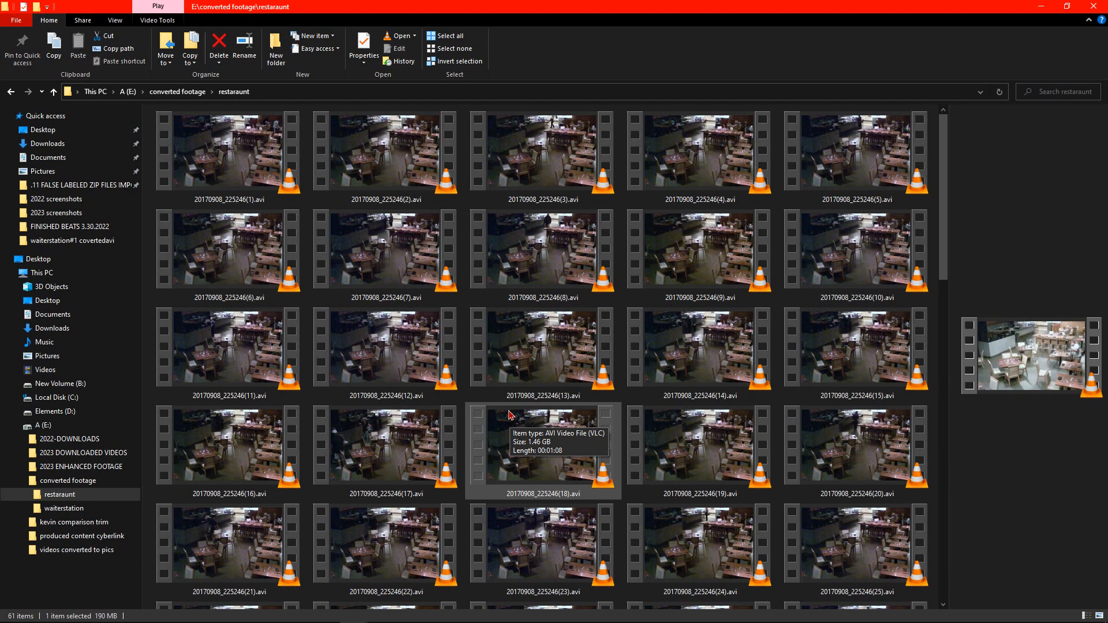
mouse_move(514, 430)
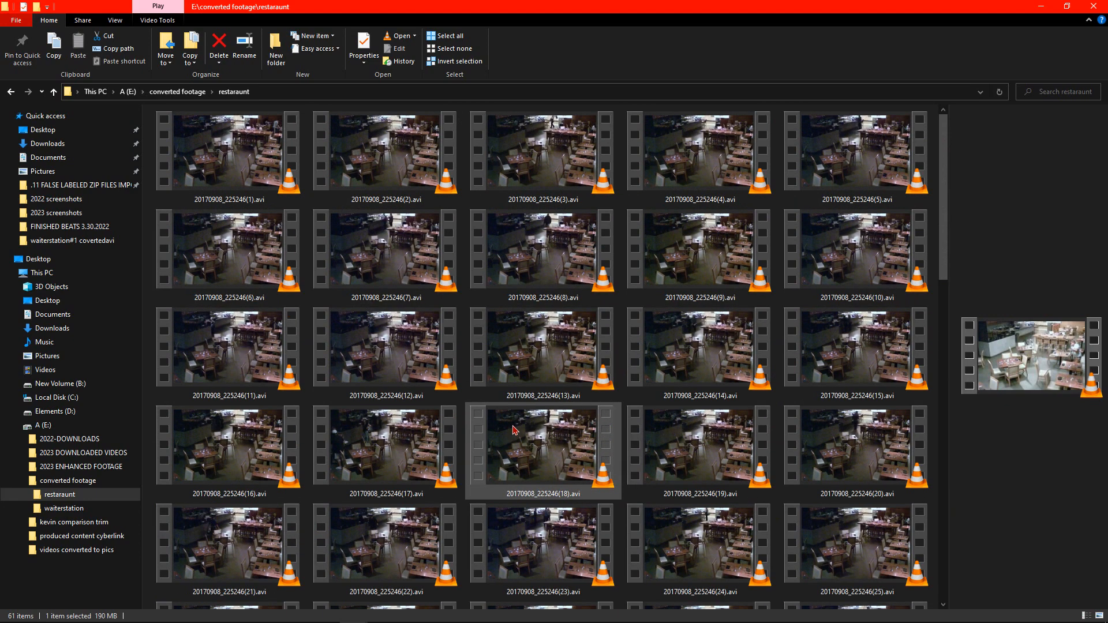
mouse_move(574, 467)
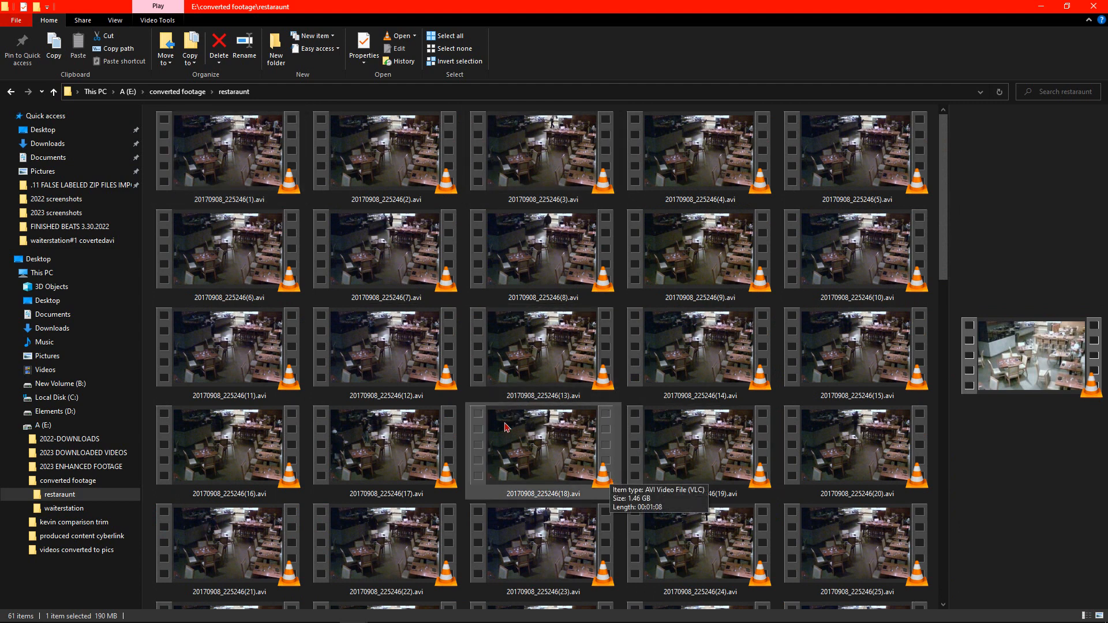
Select clips in the Export folder and play 20170908_225246(13).avi
click(385, 351)
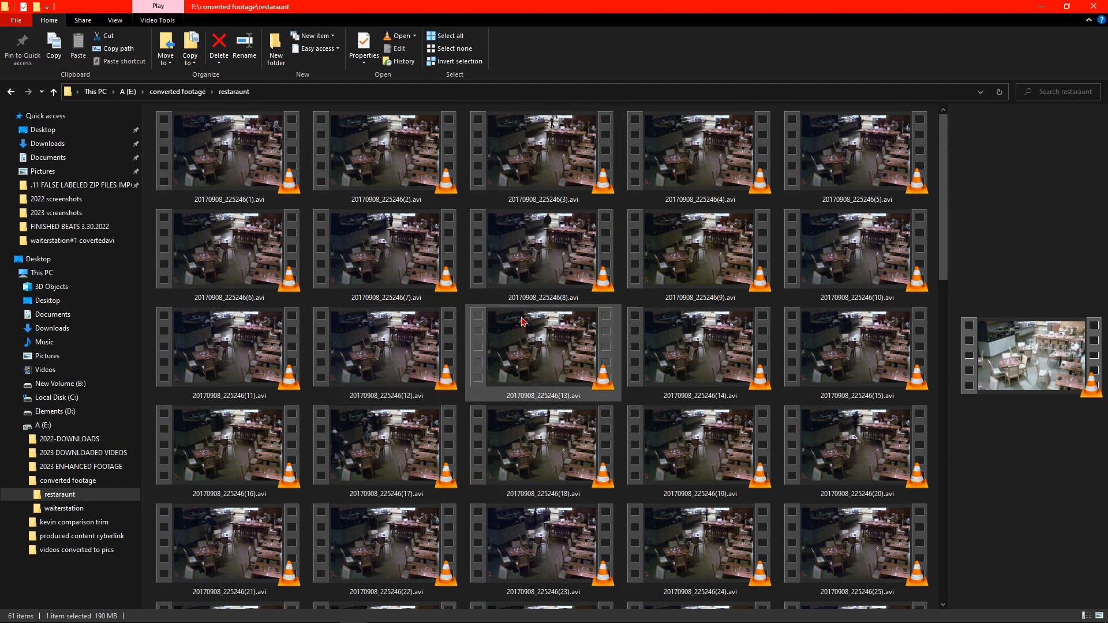
mouse_move(525, 329)
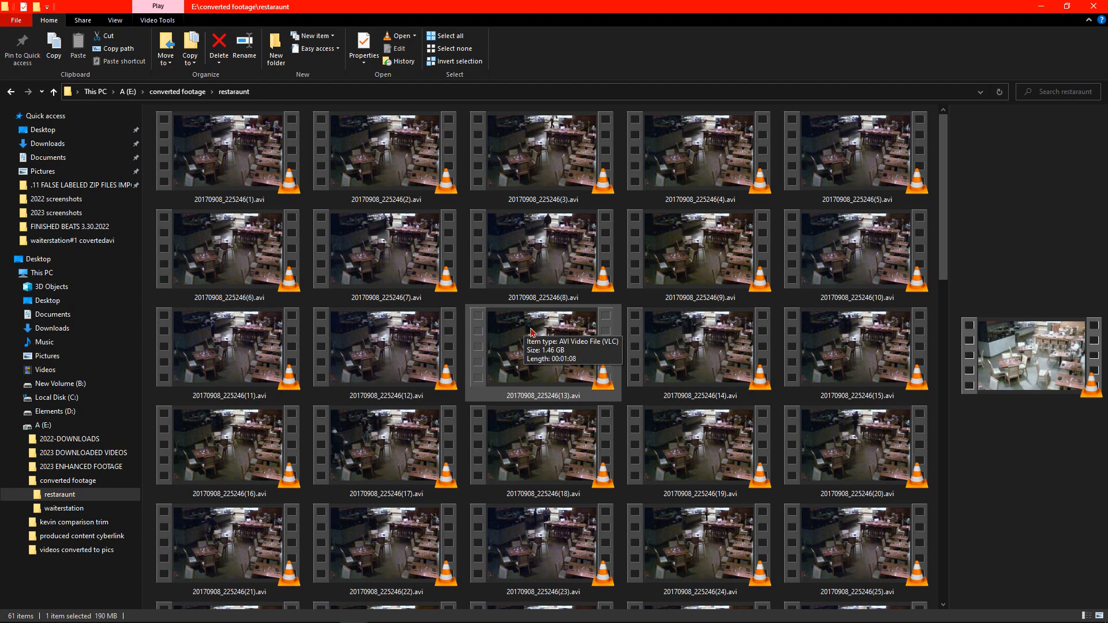
mouse_move(526, 344)
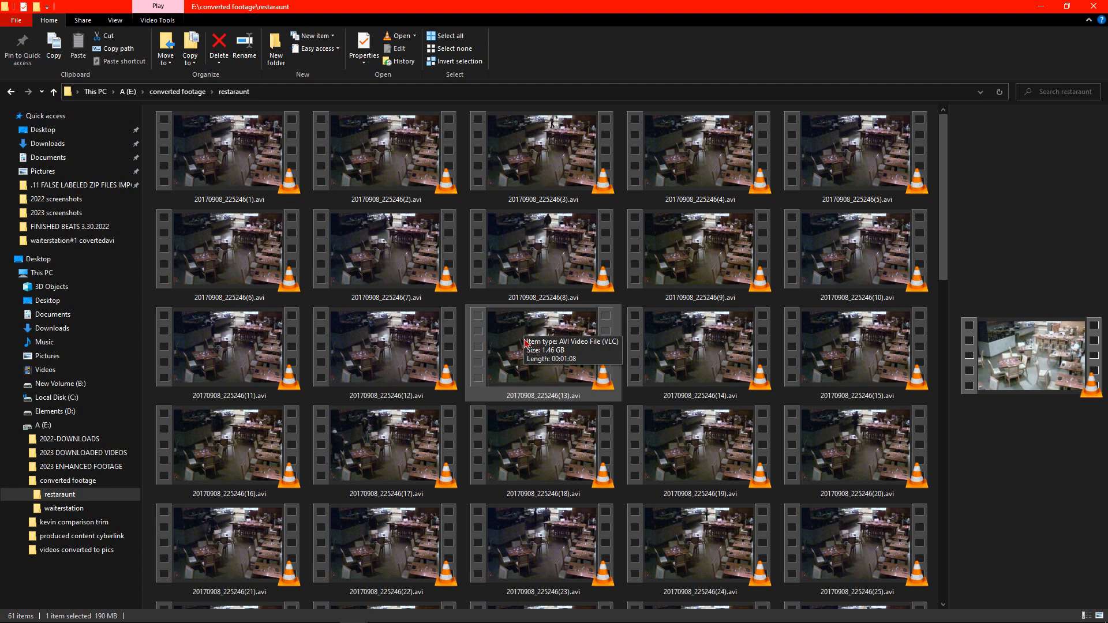
mouse_move(524, 362)
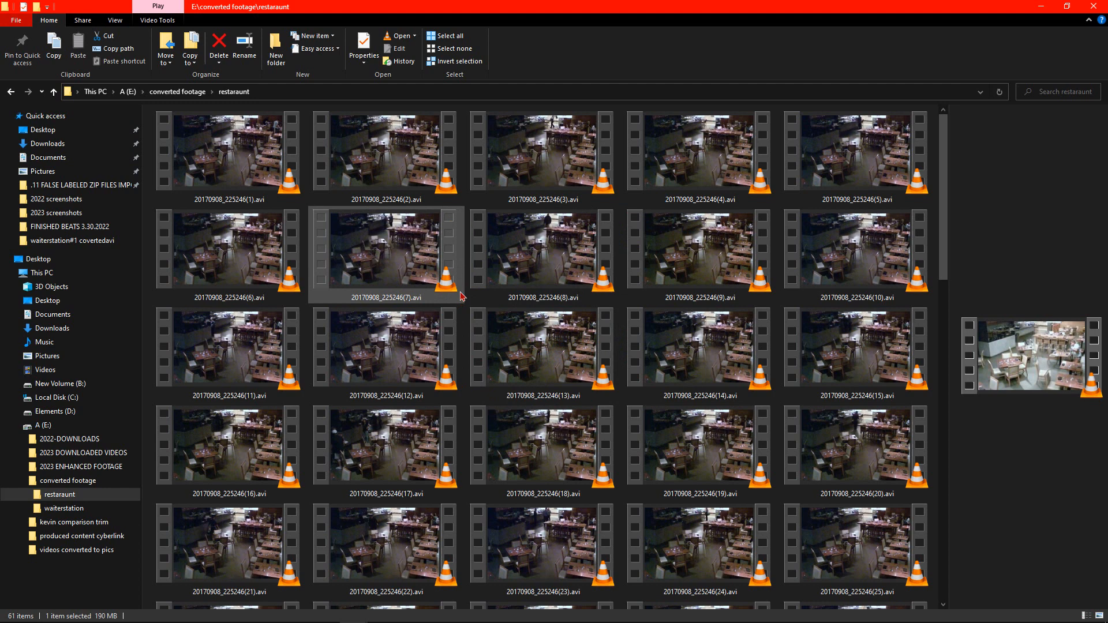
click(700, 350)
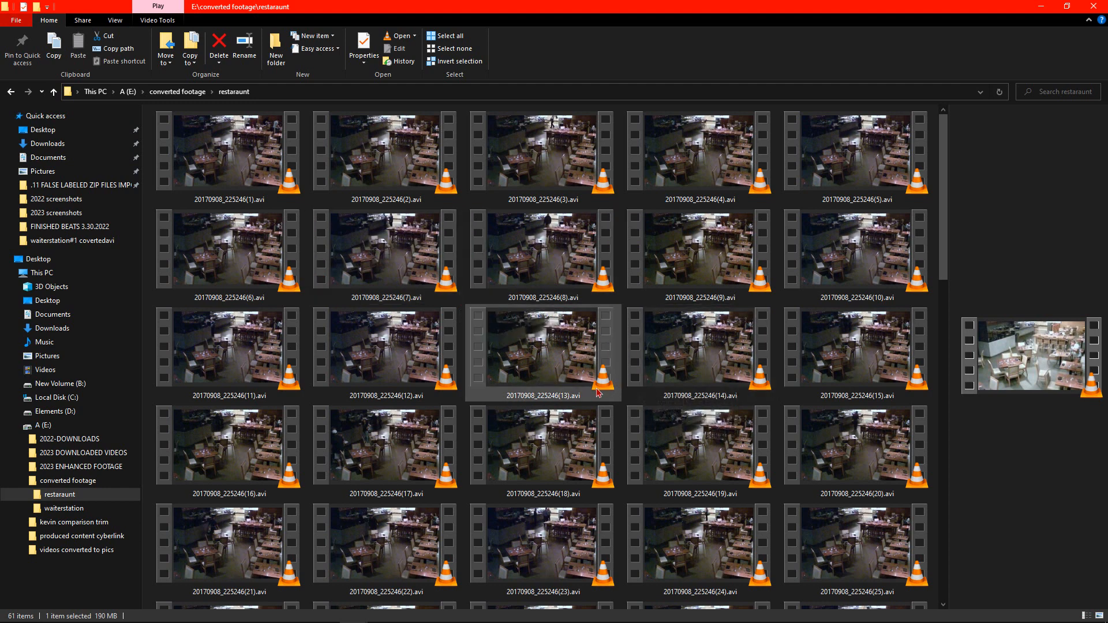
mouse_move(598, 396)
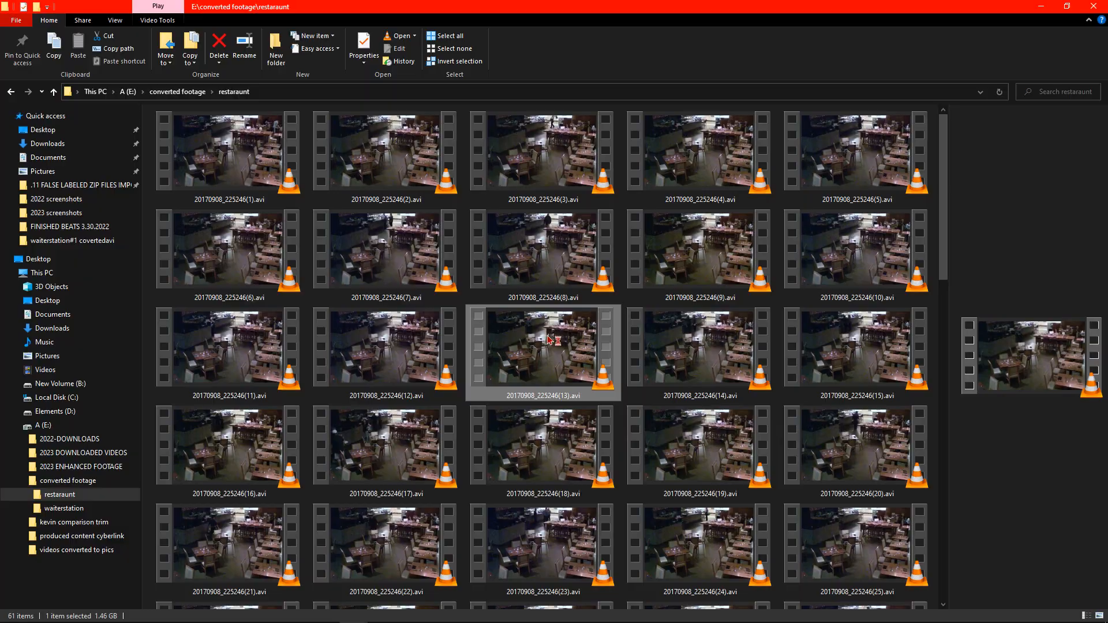
double_click(541, 352)
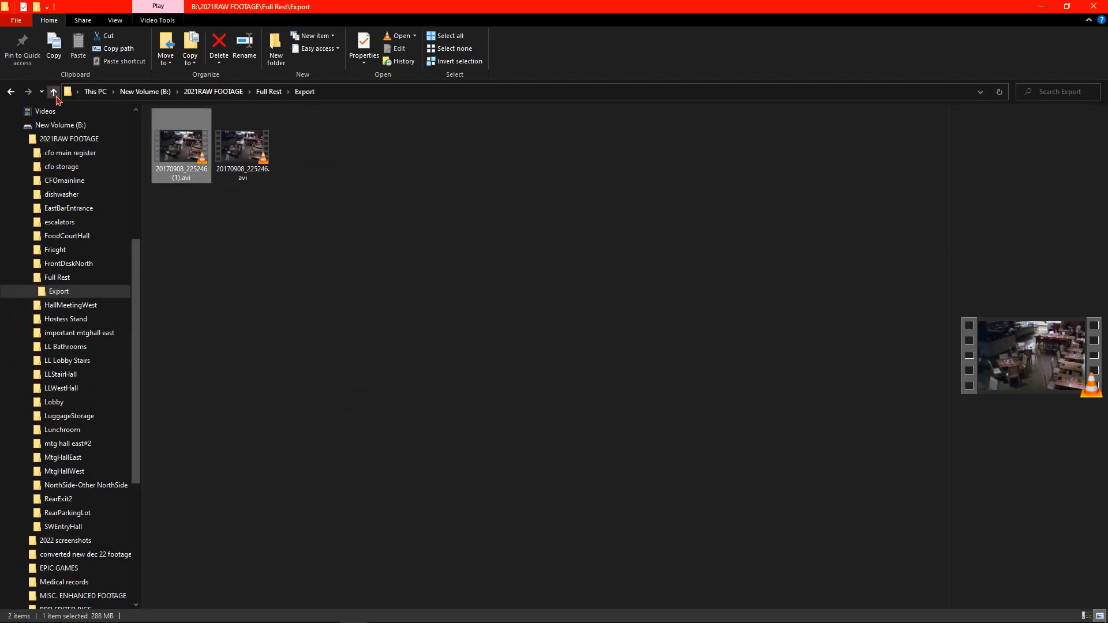
Return to Full Rest, replay the first FullRestaurant recording, then close the player
click(53, 91)
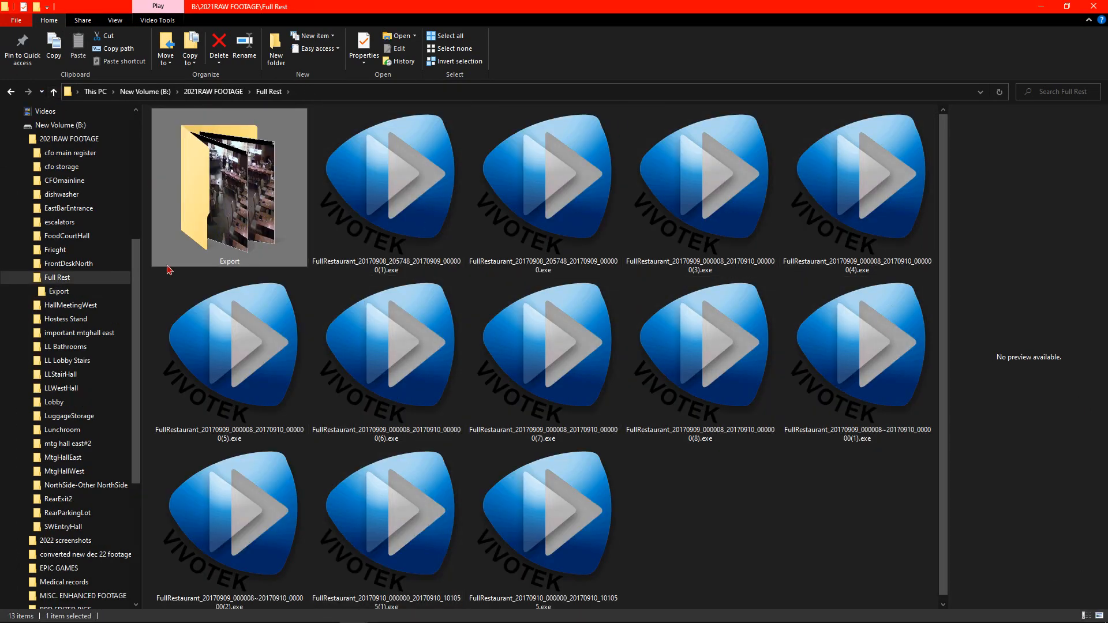
click(385, 180)
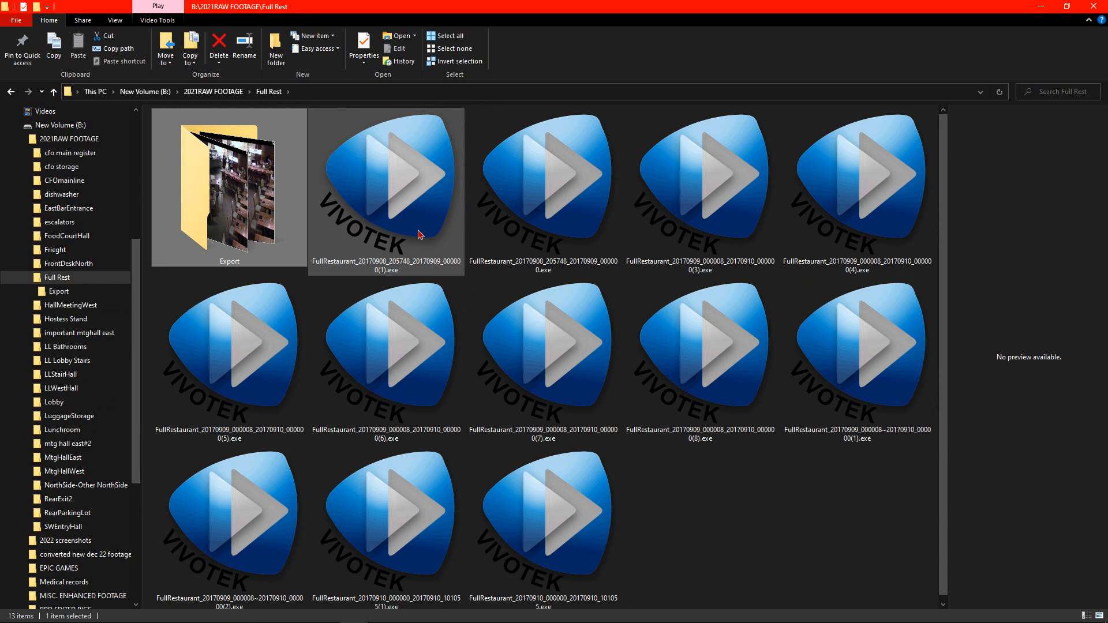
mouse_move(362, 201)
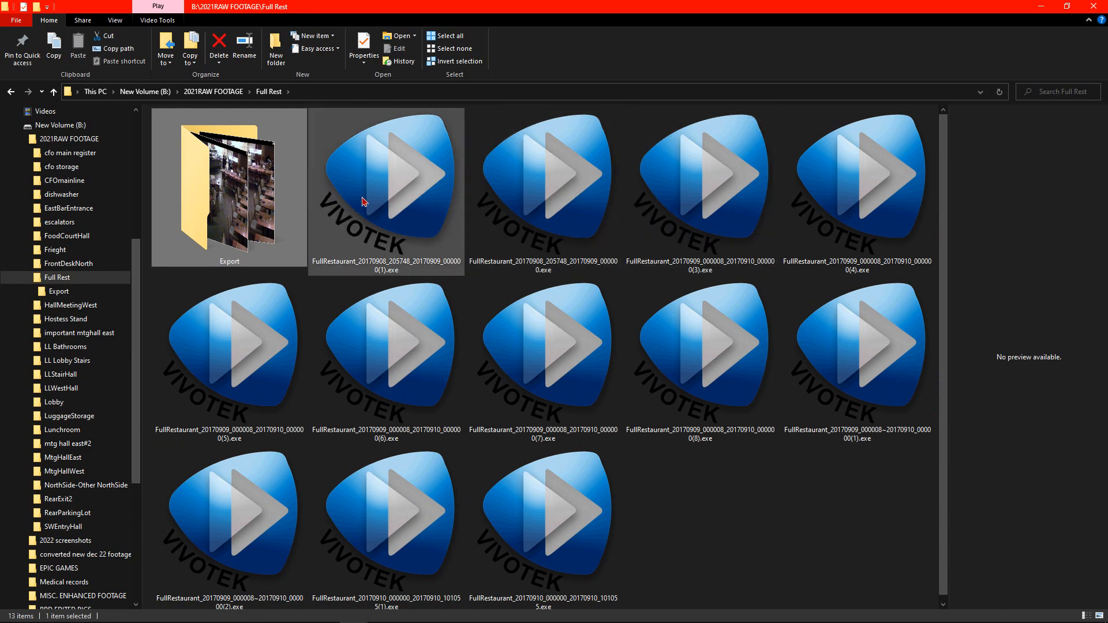
double_click(386, 180)
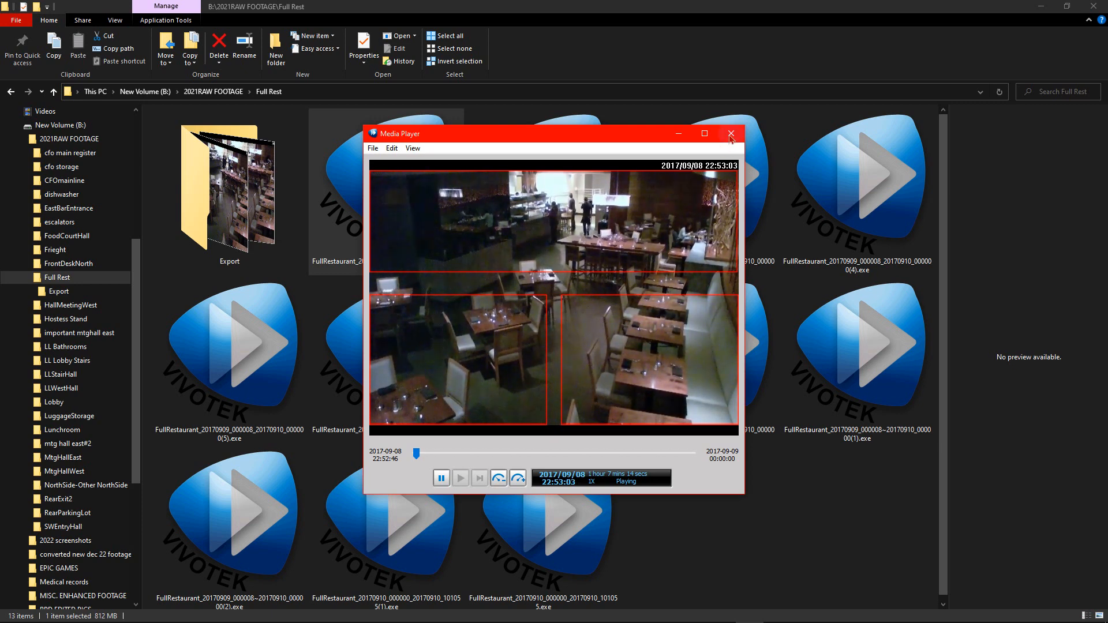
click(731, 133)
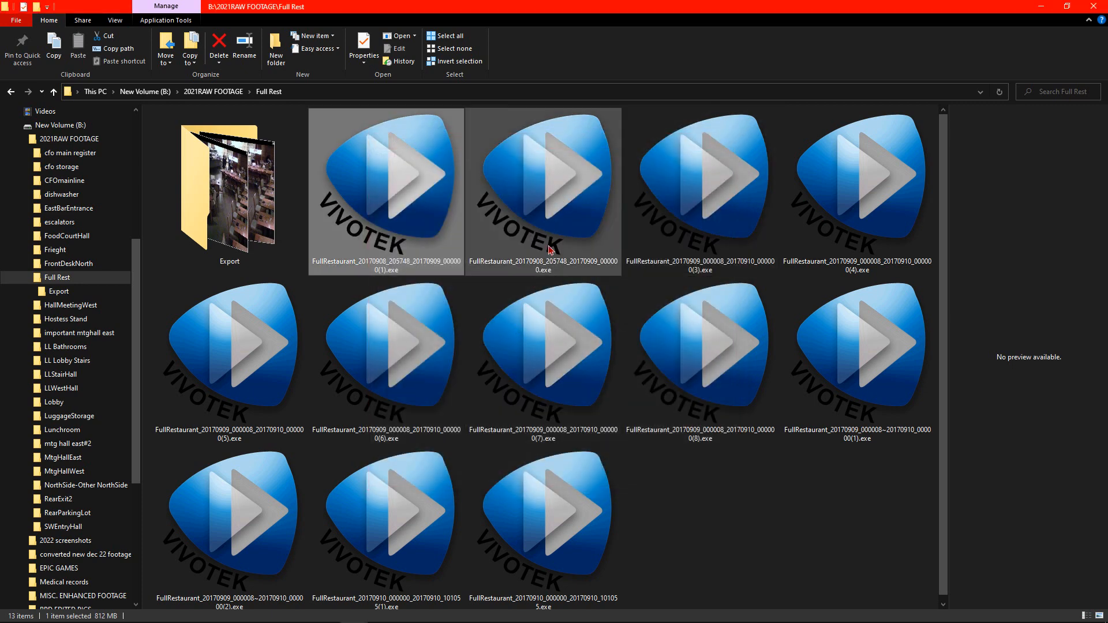
mouse_move(569, 278)
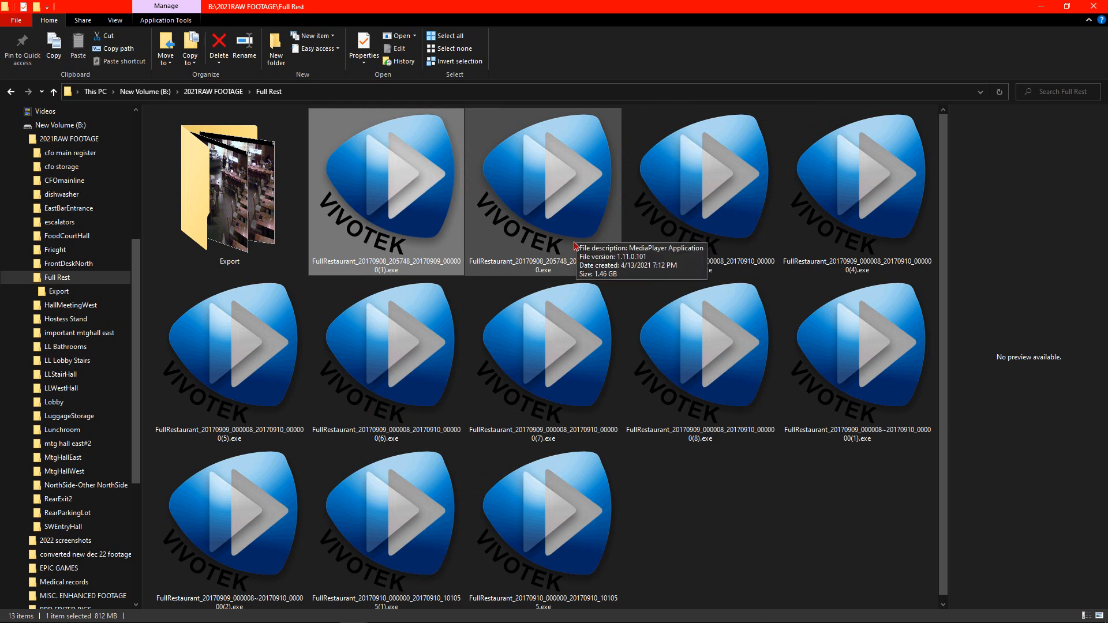
mouse_move(571, 250)
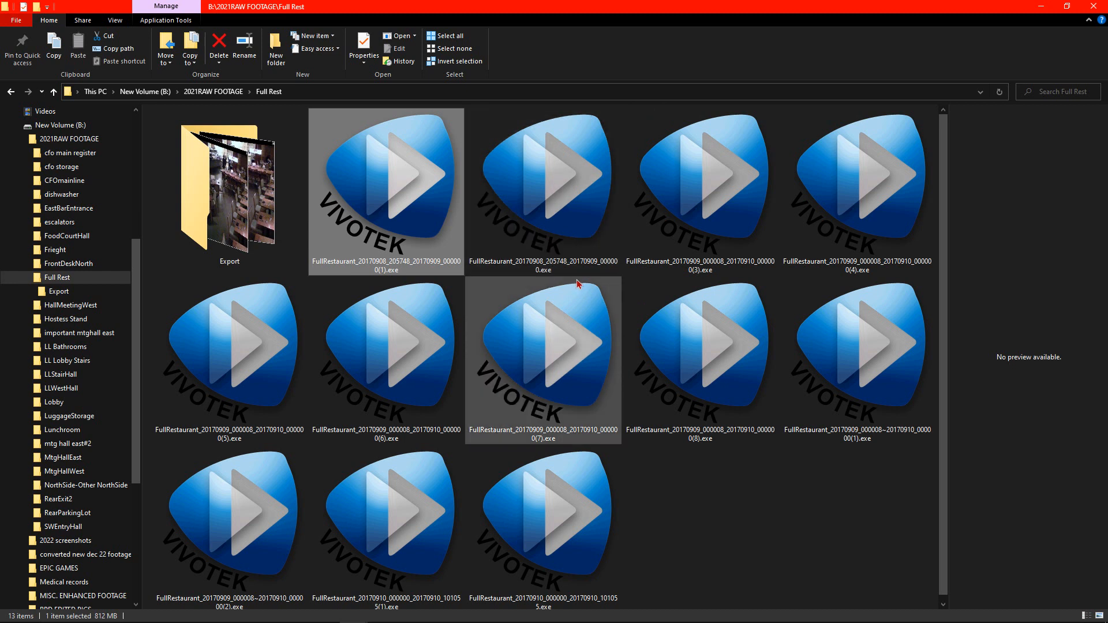
mouse_move(574, 294)
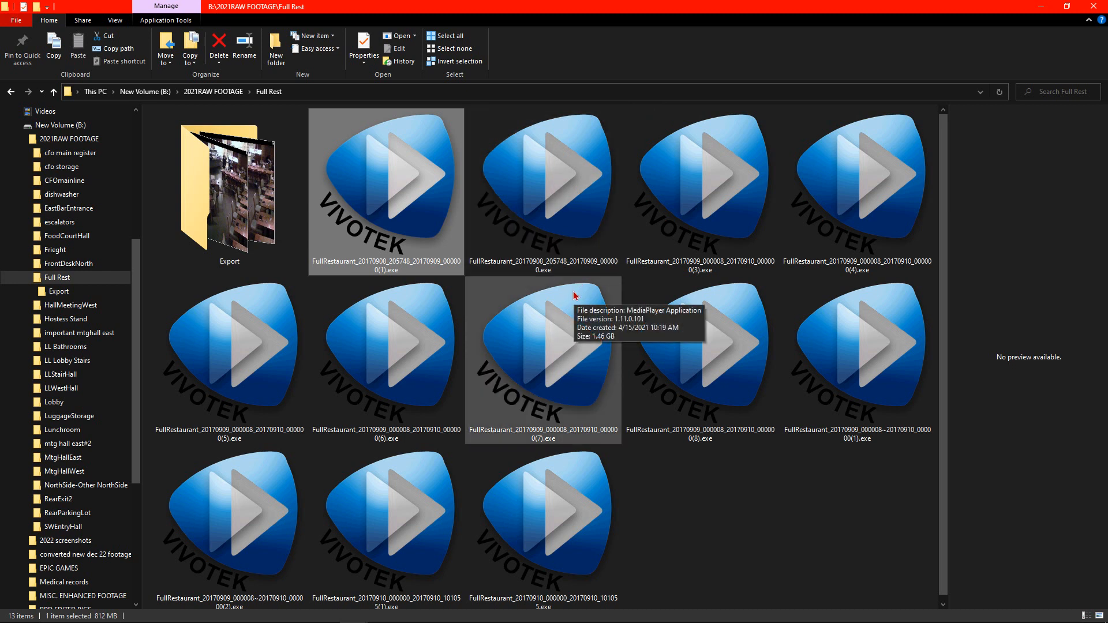
mouse_move(573, 285)
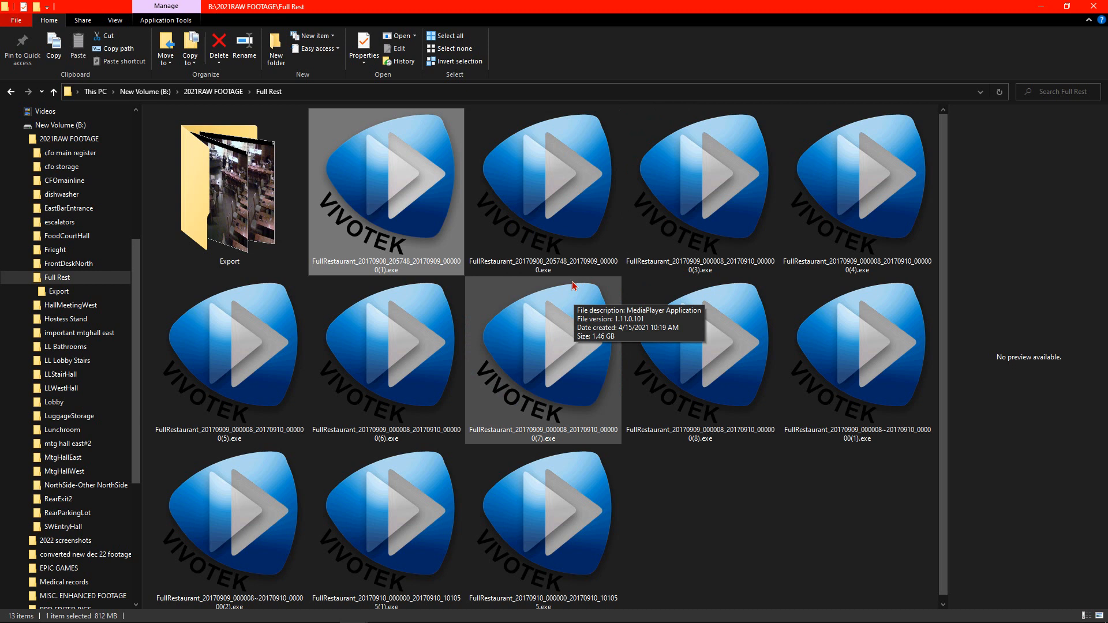
mouse_move(558, 305)
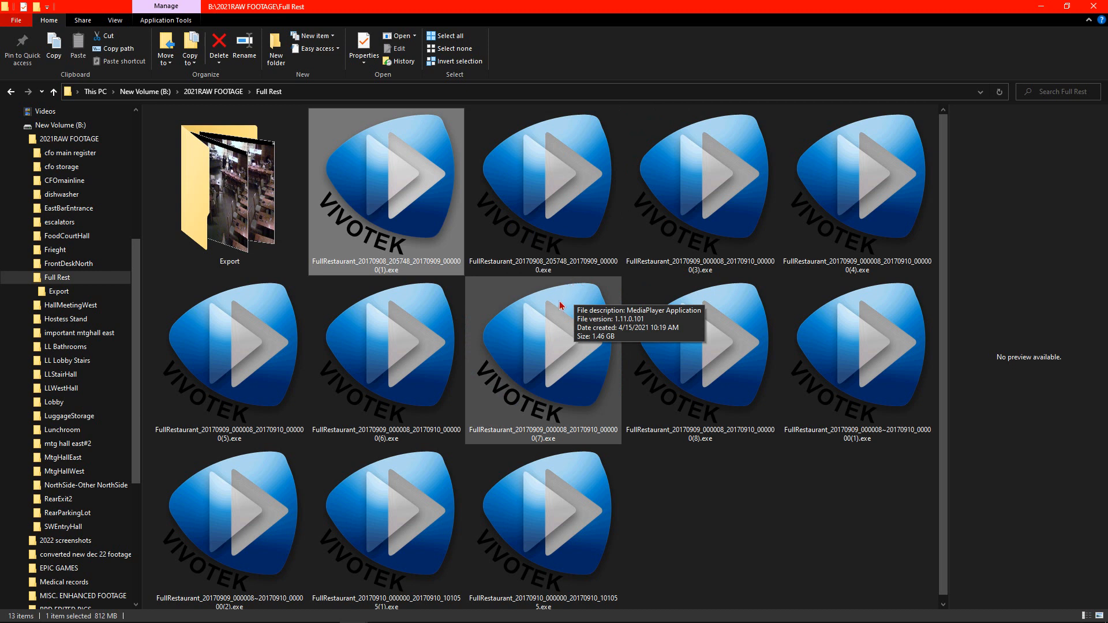
mouse_move(562, 302)
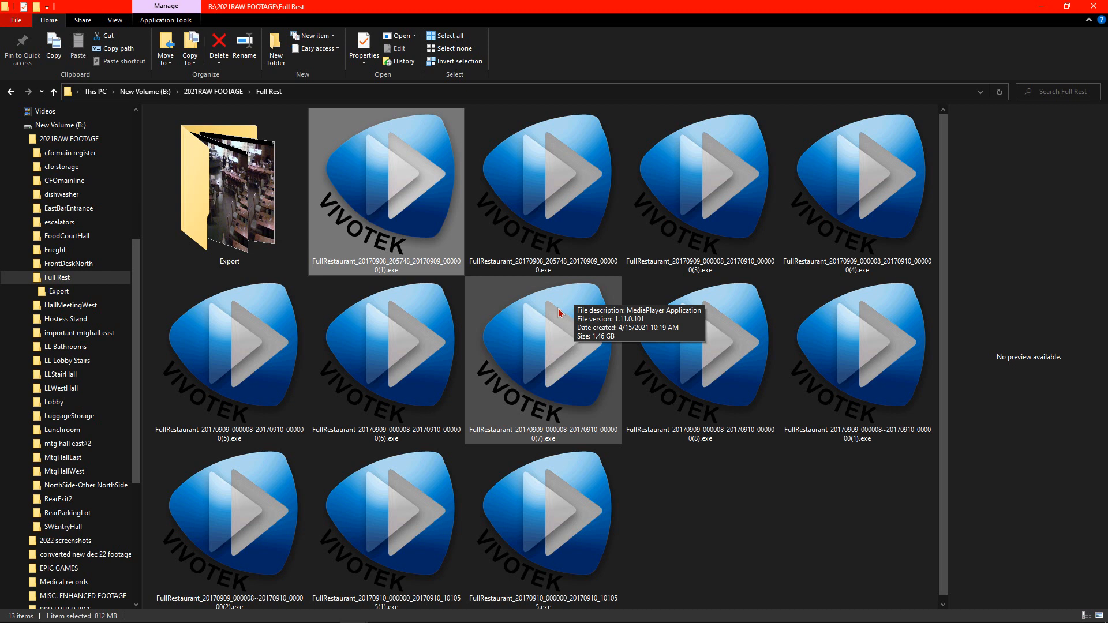
mouse_move(563, 305)
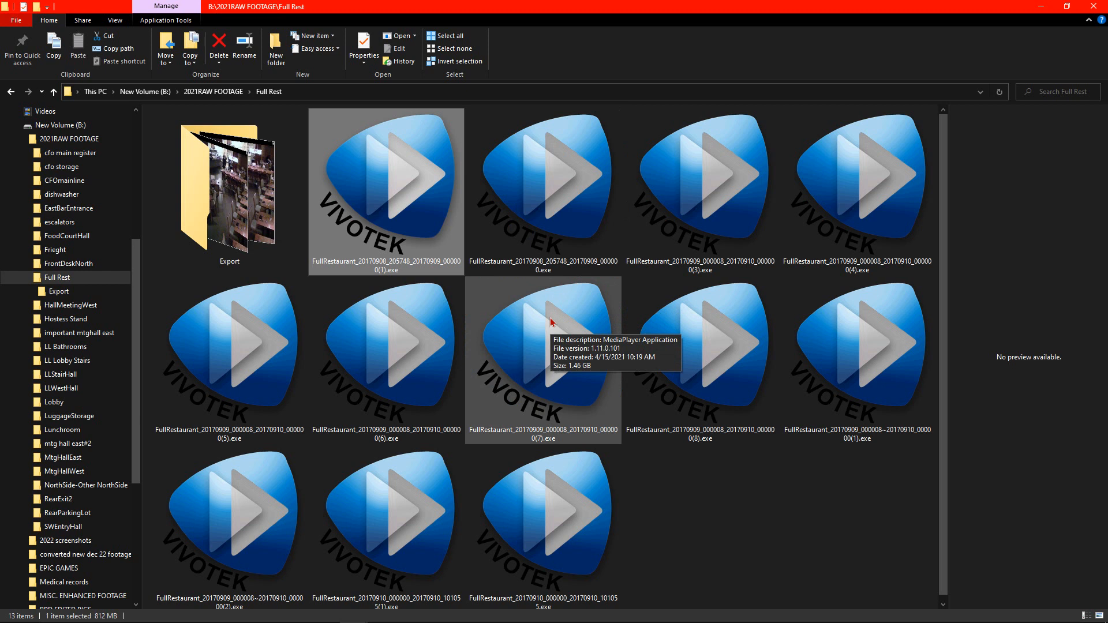
mouse_move(558, 319)
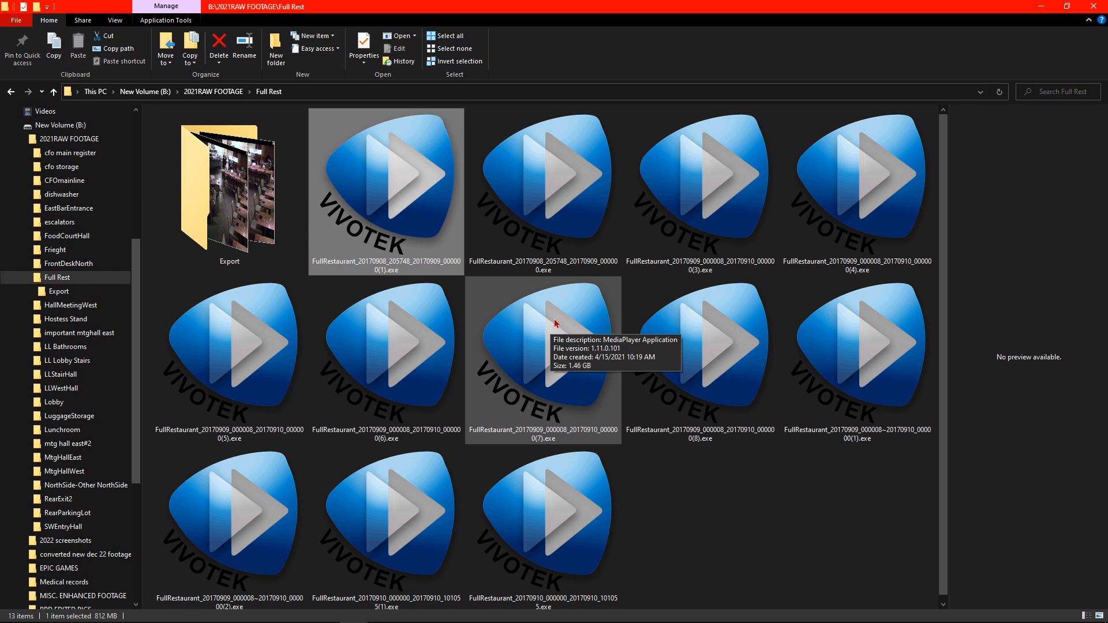
mouse_move(555, 327)
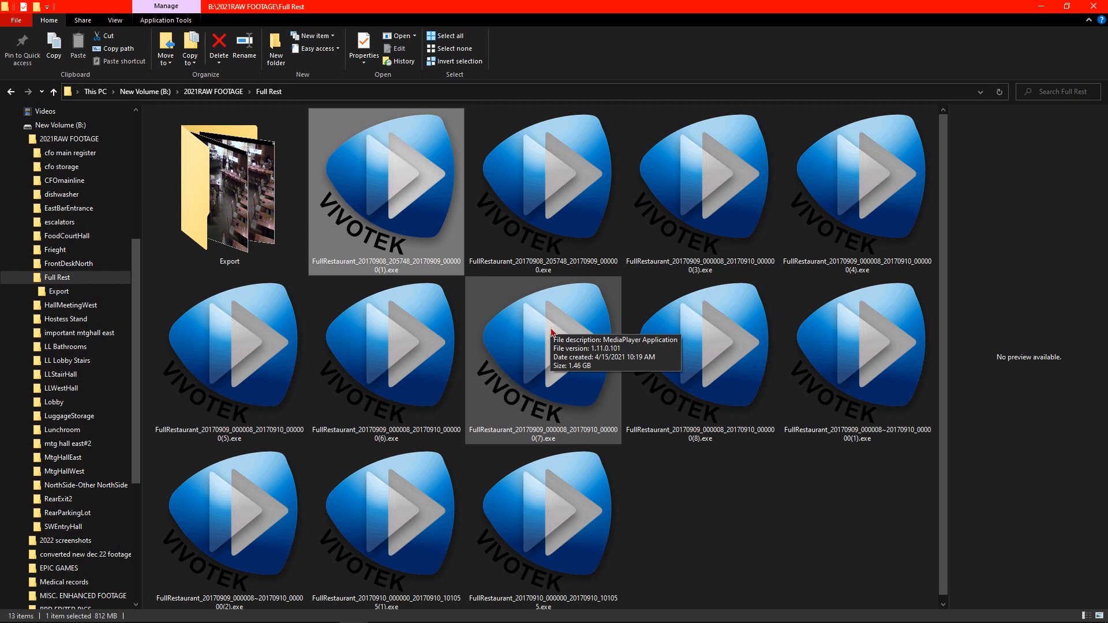
mouse_move(537, 345)
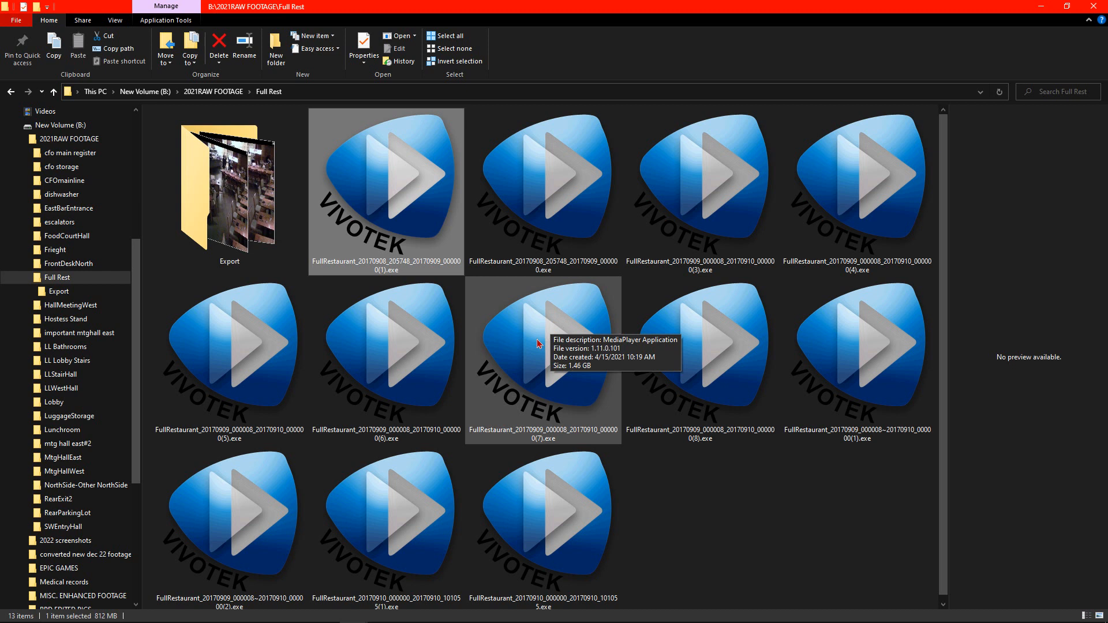